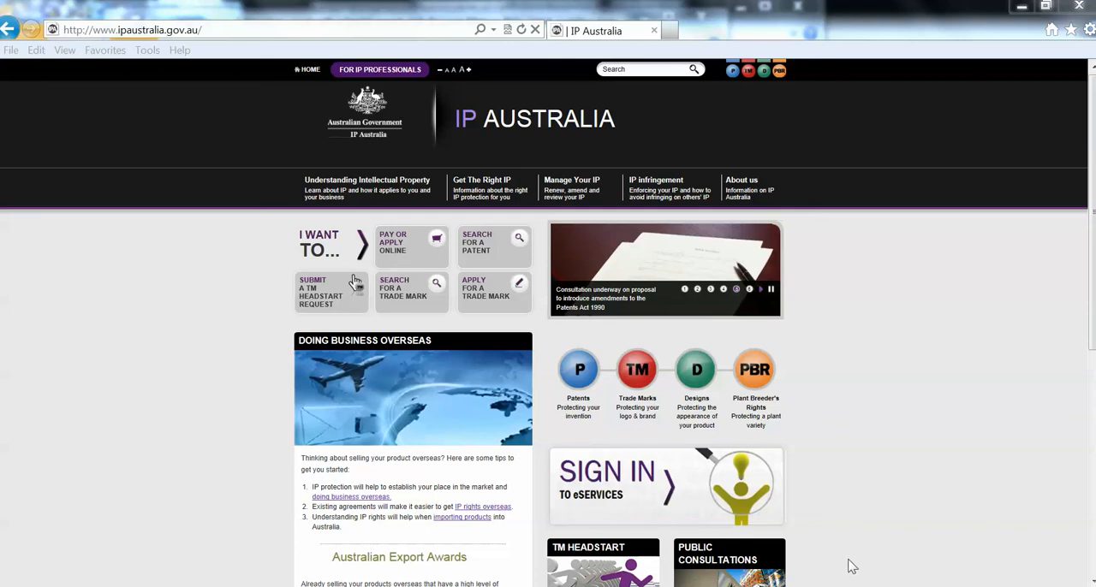
mouse_move(897, 469)
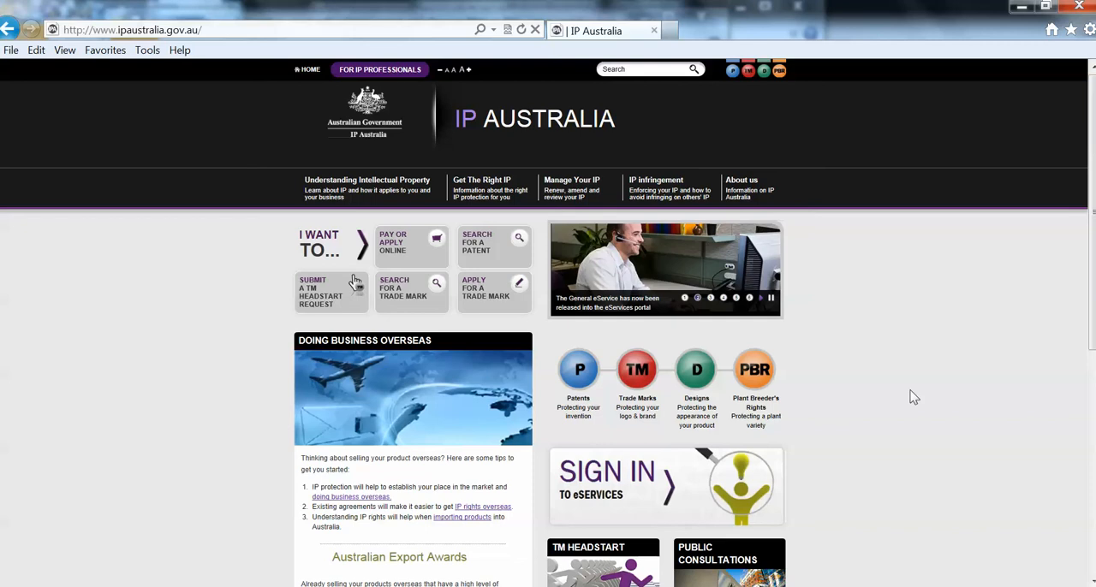
mouse_move(924, 399)
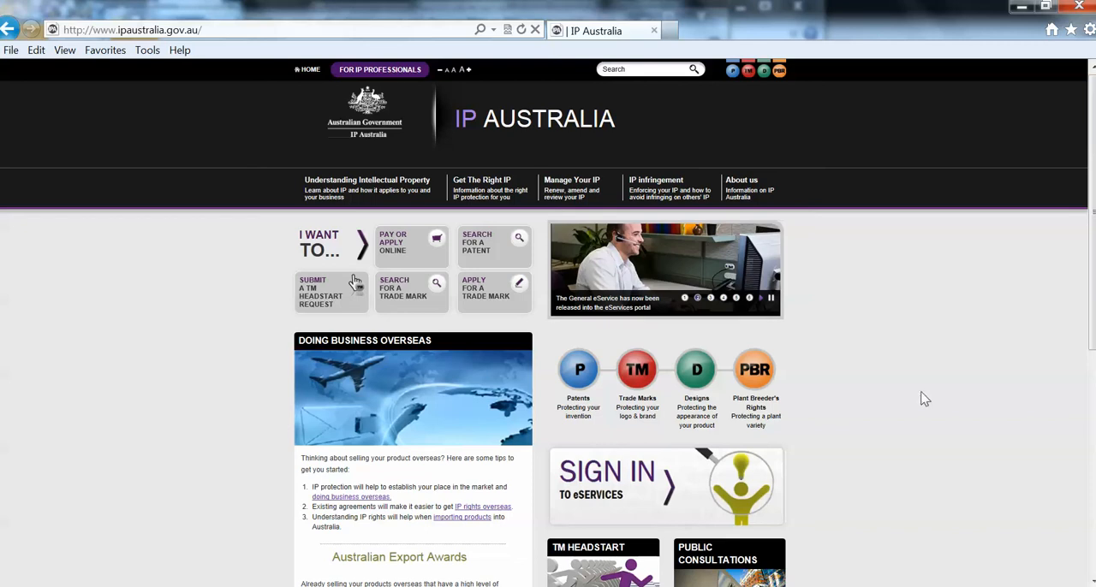
mouse_move(411, 291)
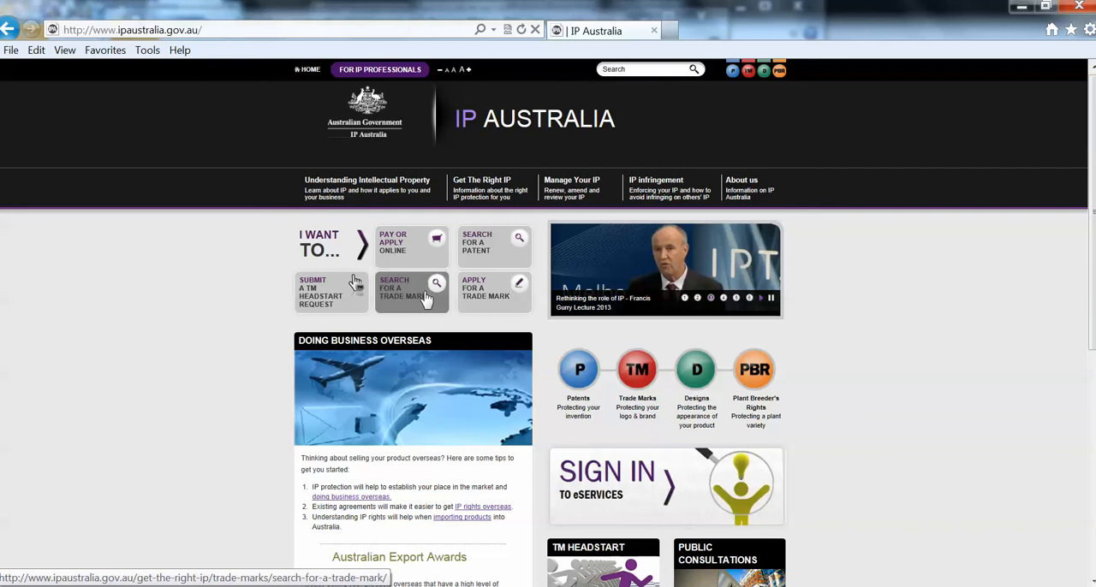
Reach the Search for Australian Surnames tool through the 'Search for a Trade Mark' page.
left_click(394, 291)
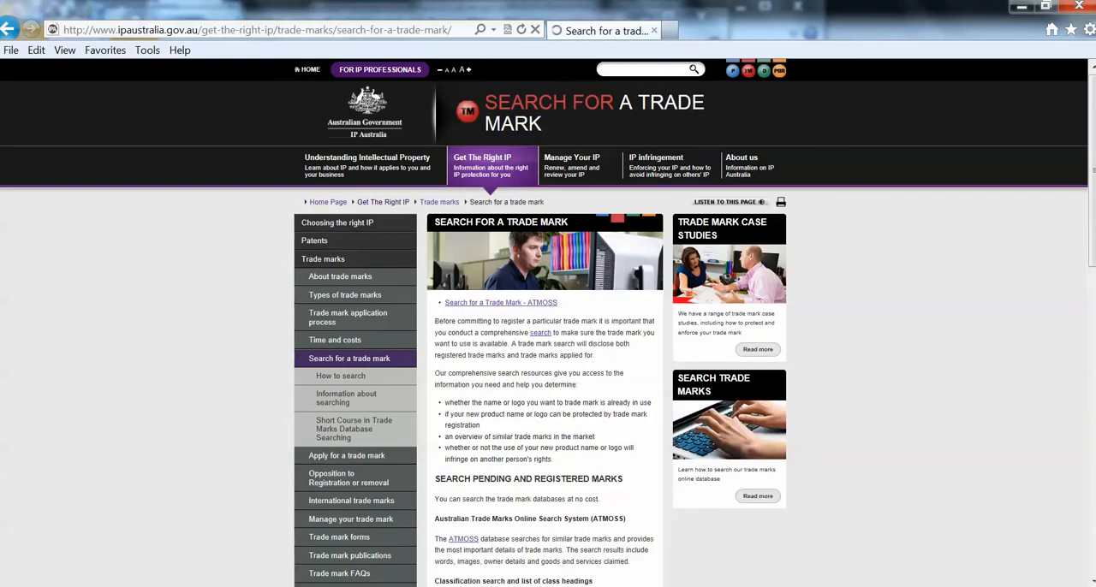
scroll("down", 3)
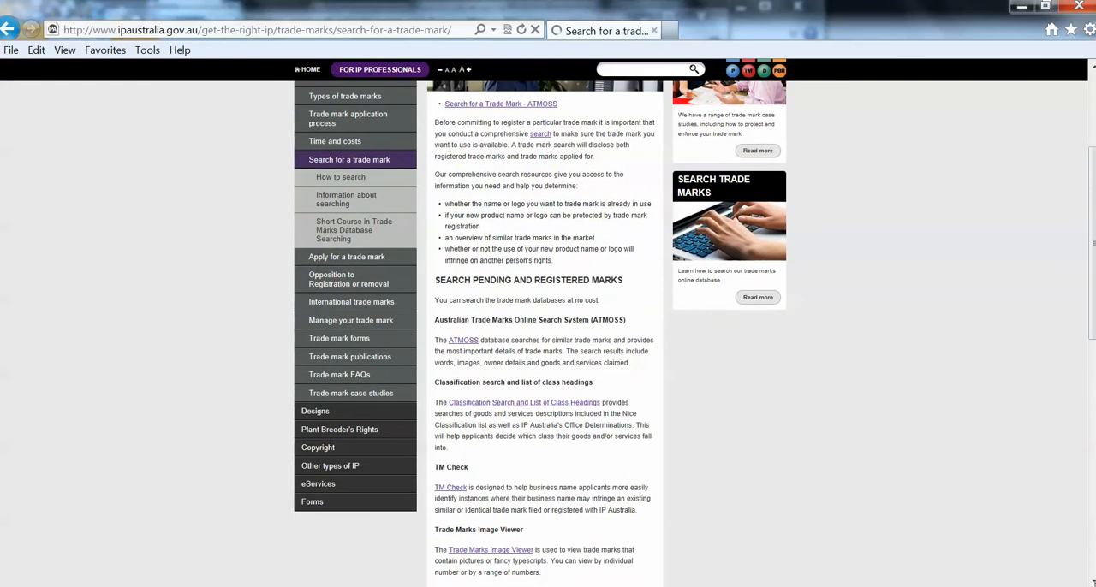
scroll("down", 3)
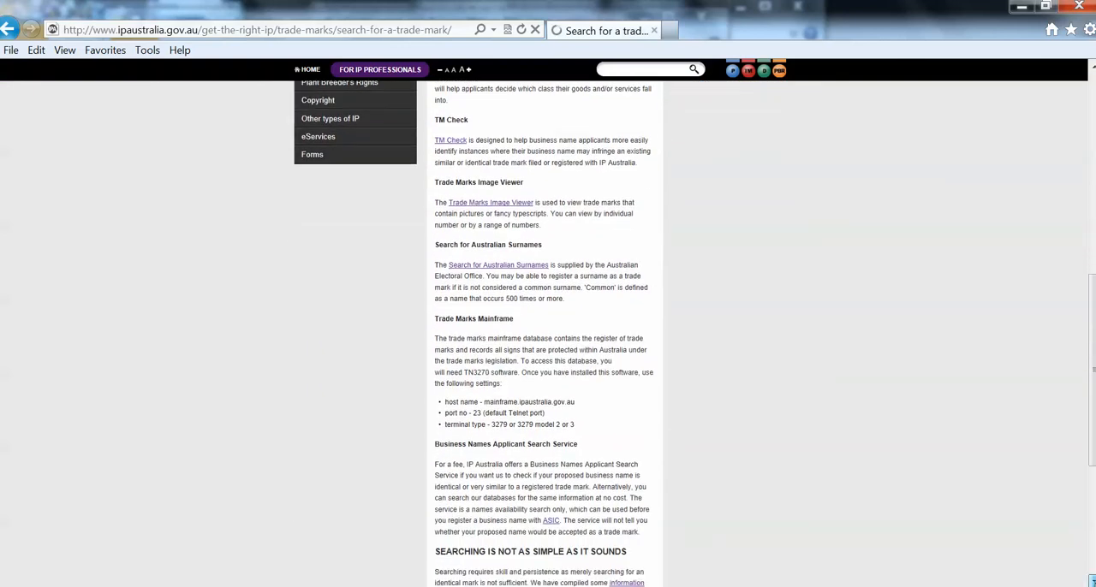
scroll("down", 3)
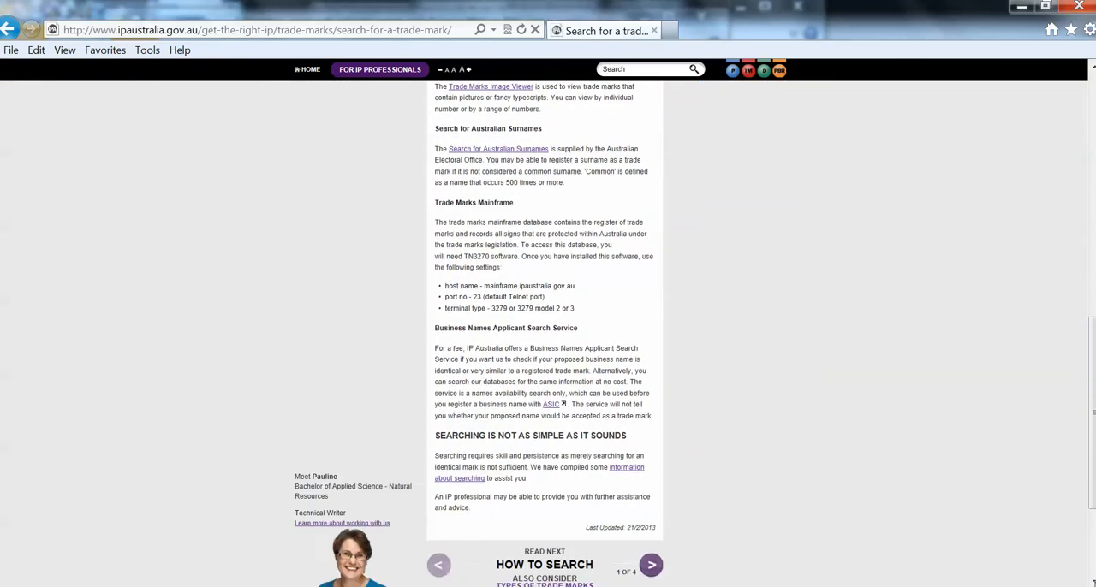
mouse_move(498, 148)
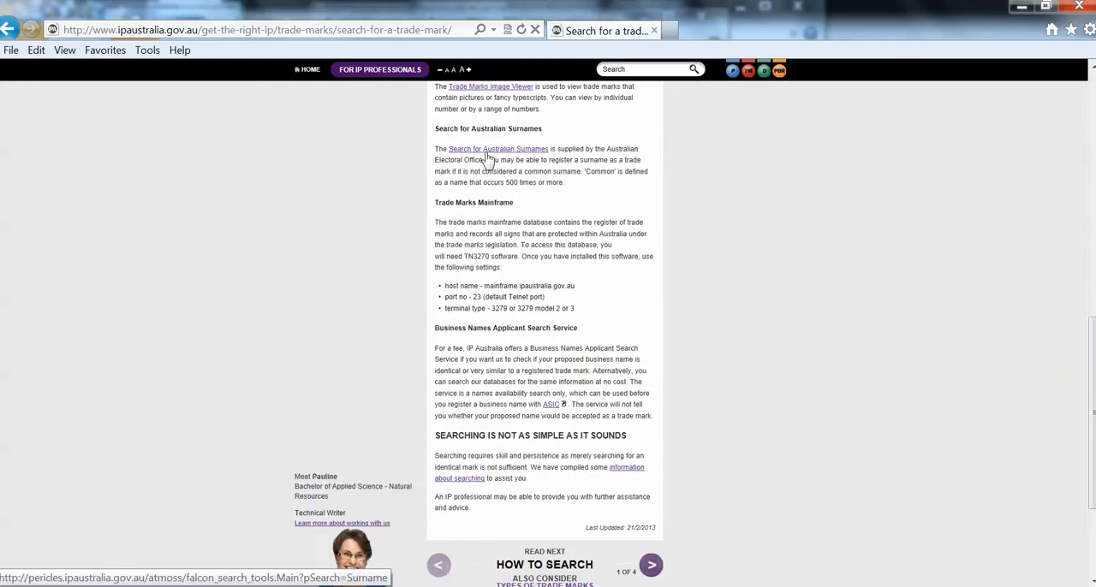
left_click(499, 149)
type("smith")
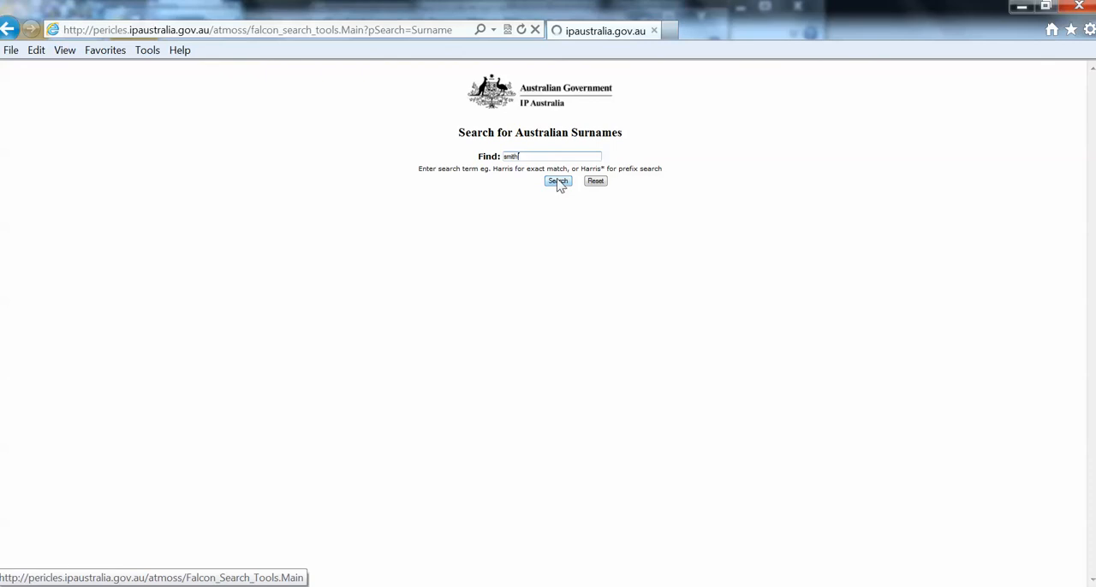
Search the surname SMITH (count 114997), then replace it with CHAN (count 9507).
left_click(558, 180)
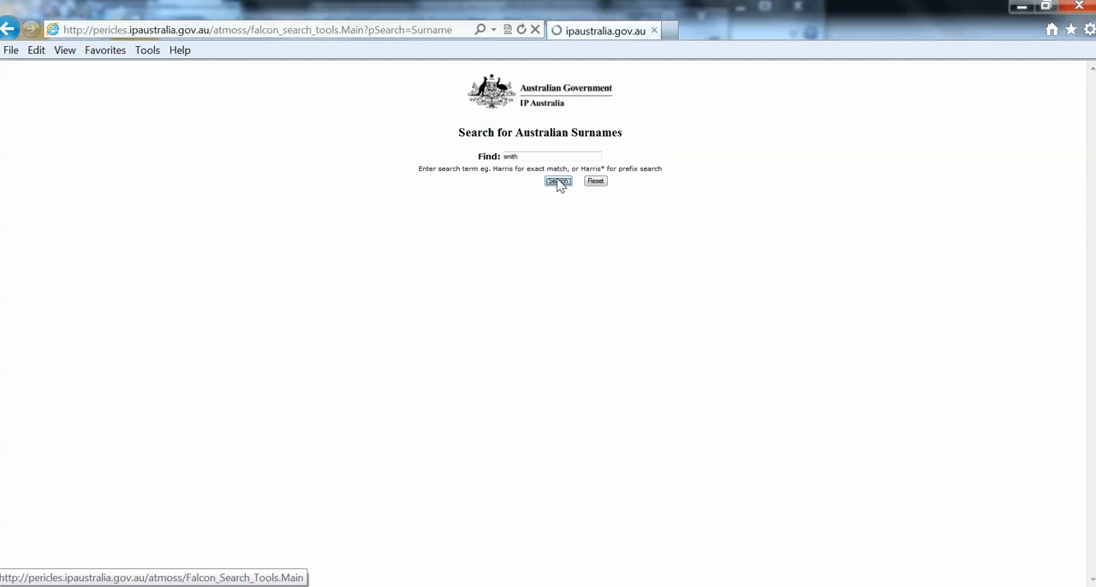
left_click(557, 181)
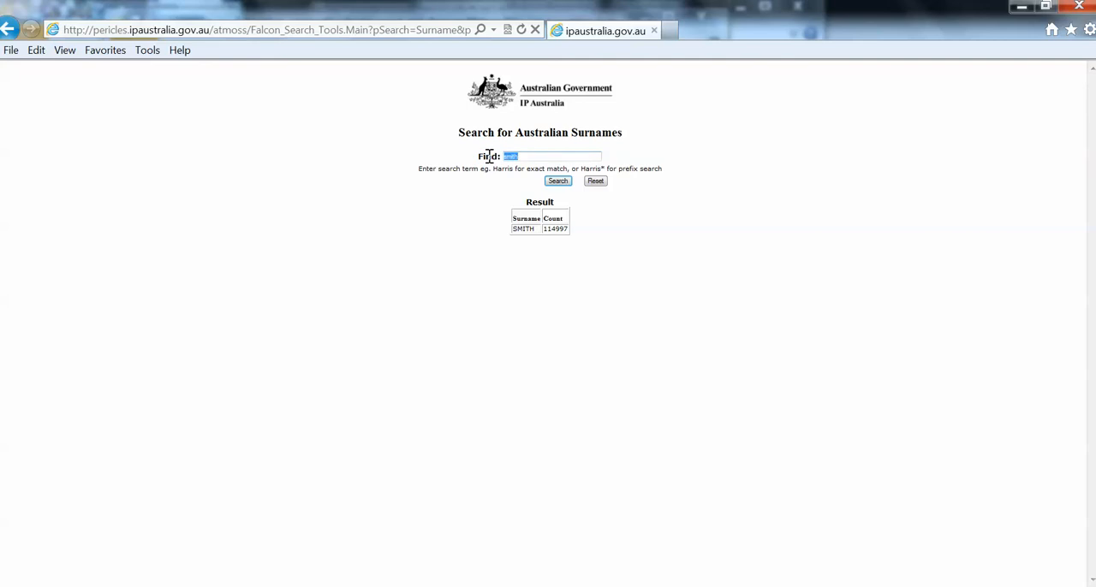
type("chan")
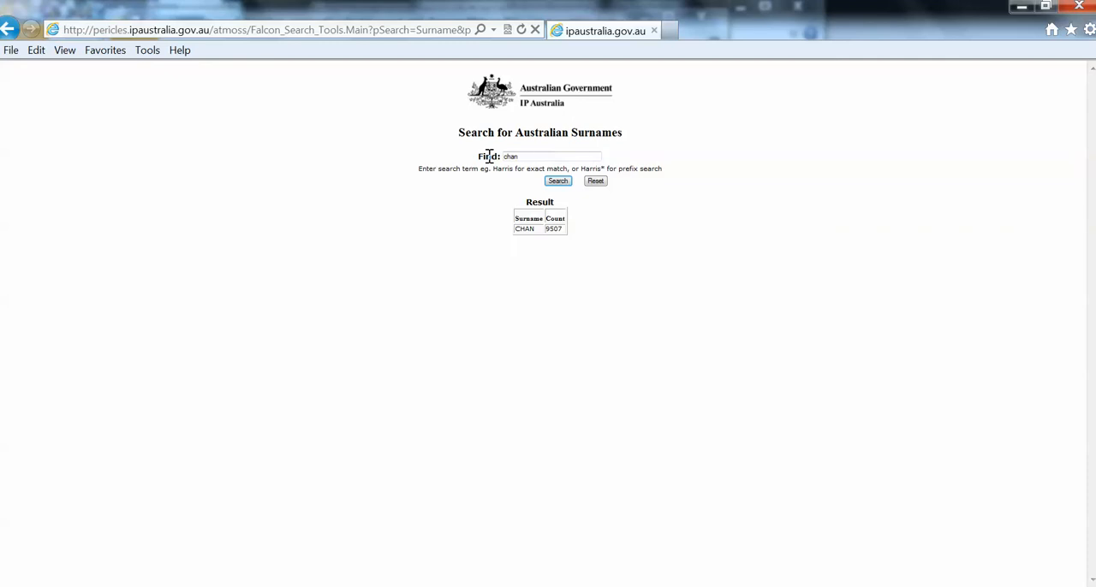
Replace the Find term with tannahill, then sugden, getting counts 56 and 286.
double_click(511, 157)
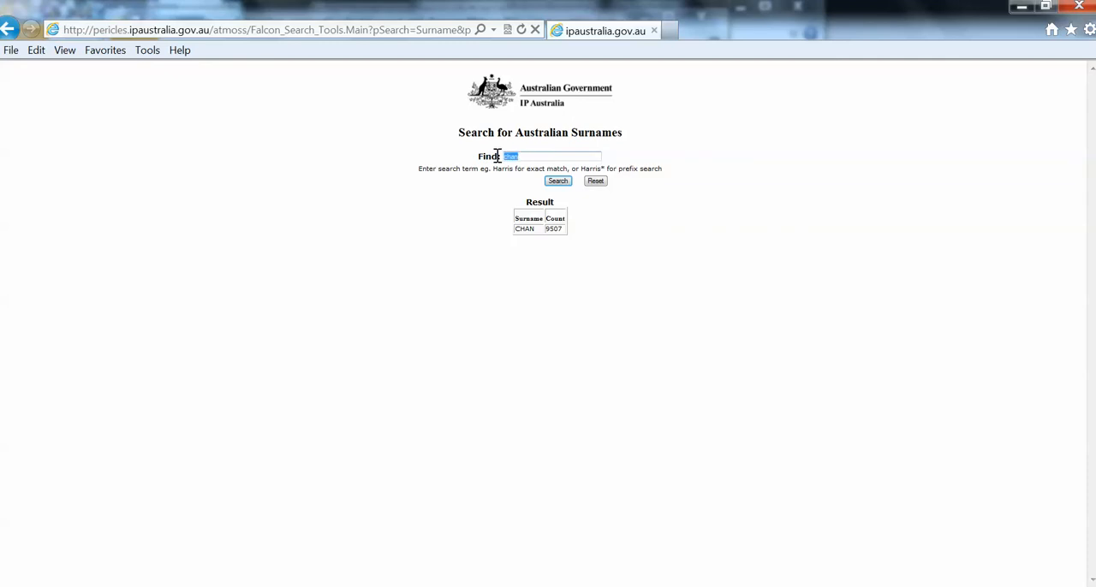
type("tannahill")
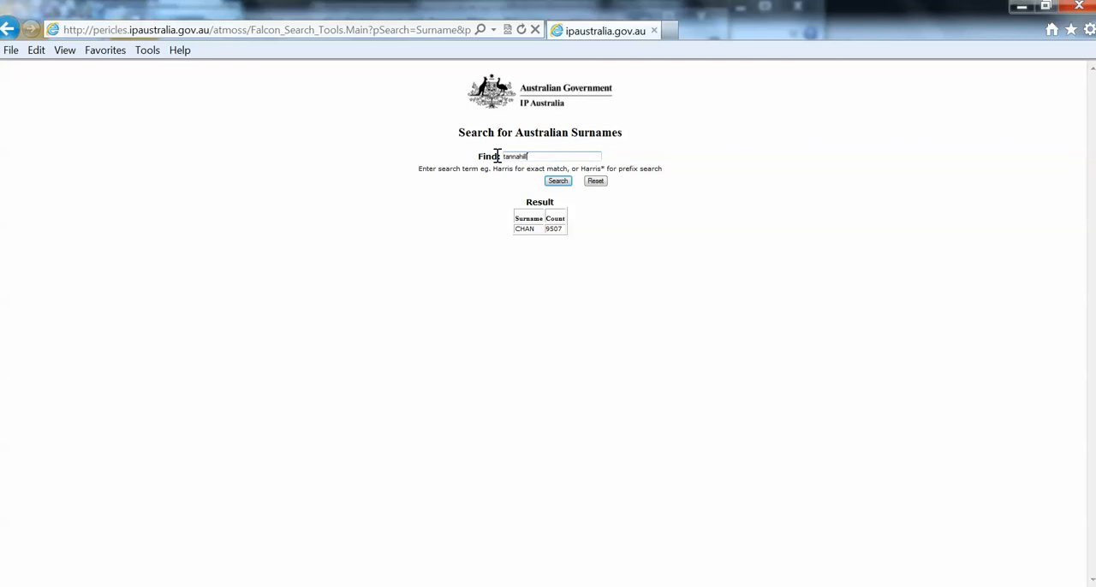
mouse_move(503, 161)
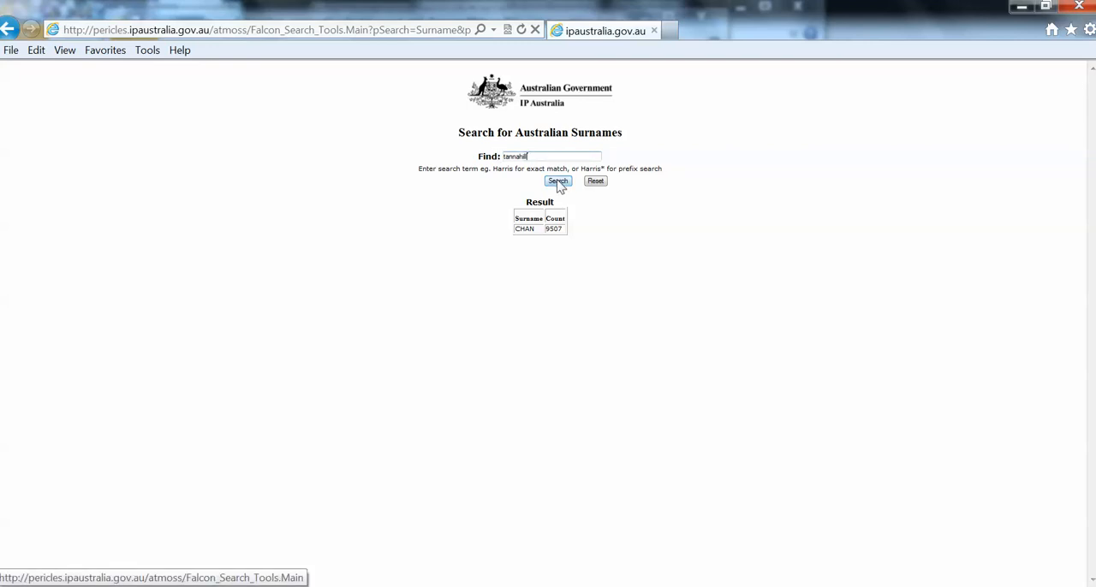
left_click(558, 182)
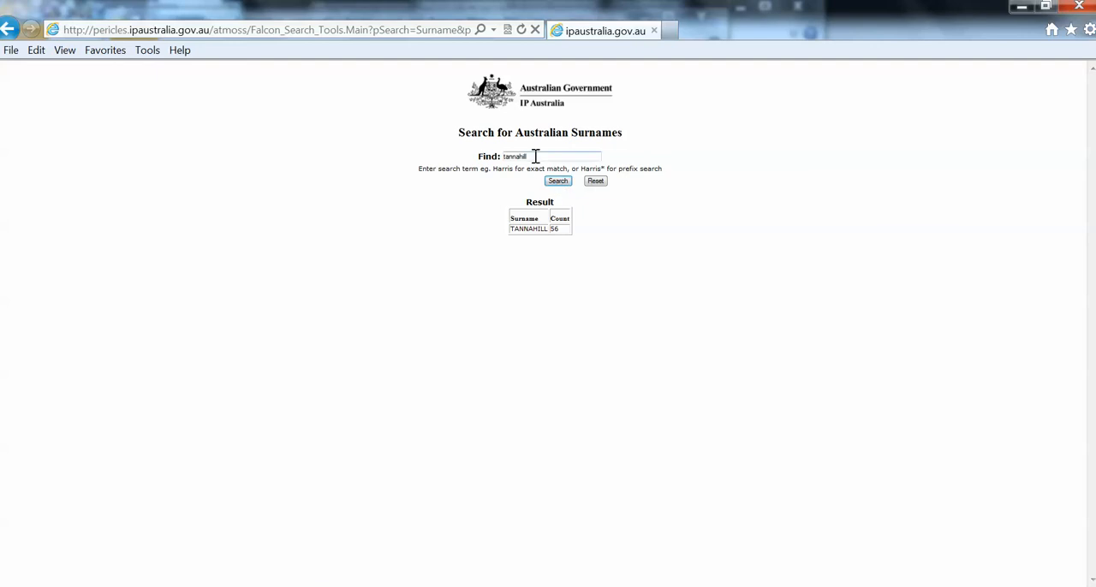
double_click(514, 157)
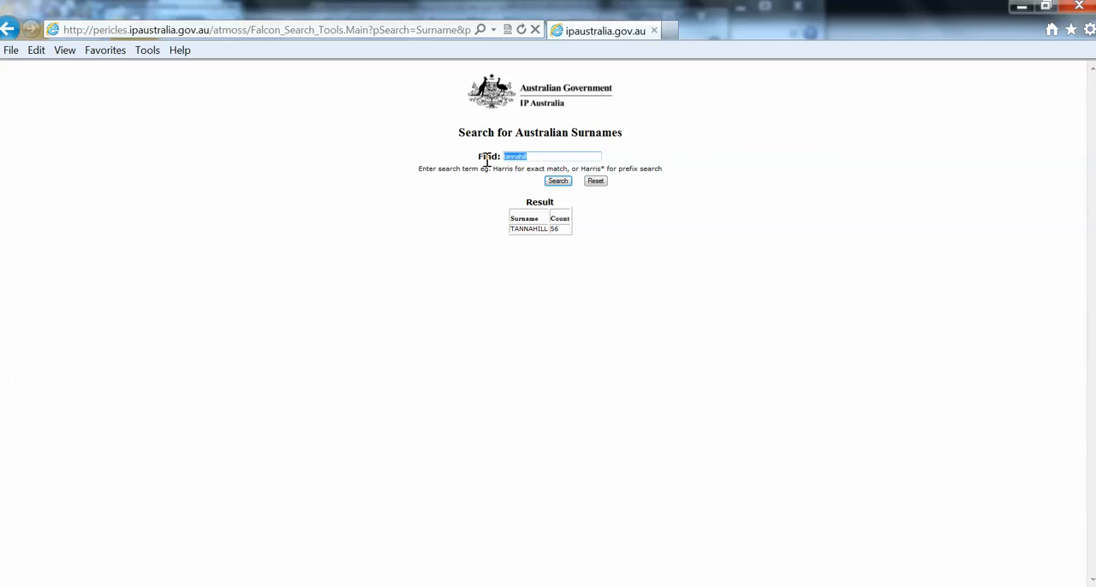
type("sugden")
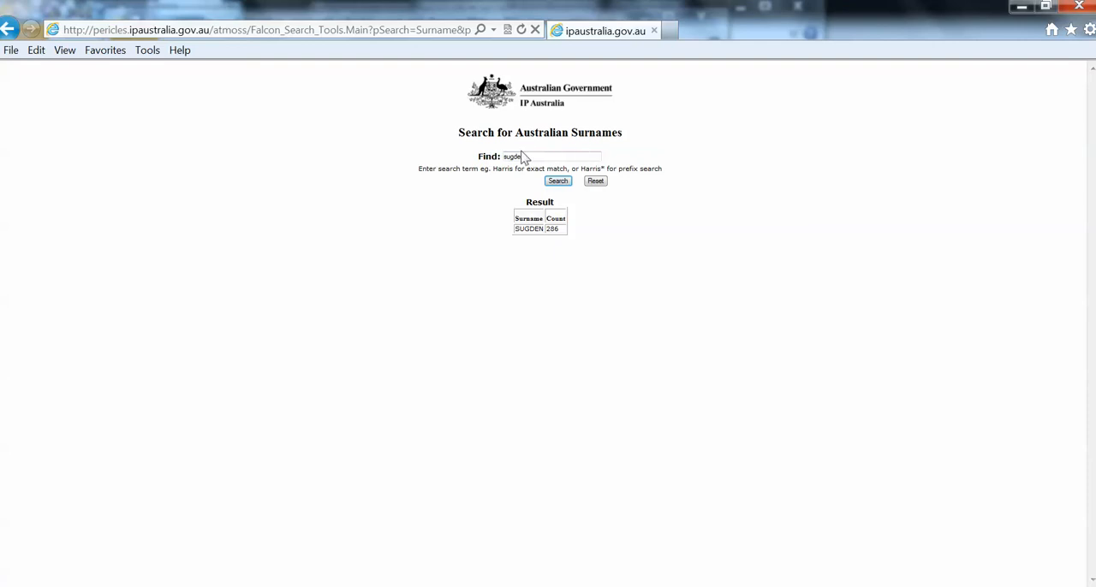
Search CYBER (no match) and MONTGOMERY (3044), then enter kodak as the next surname.
triple_click(512, 157)
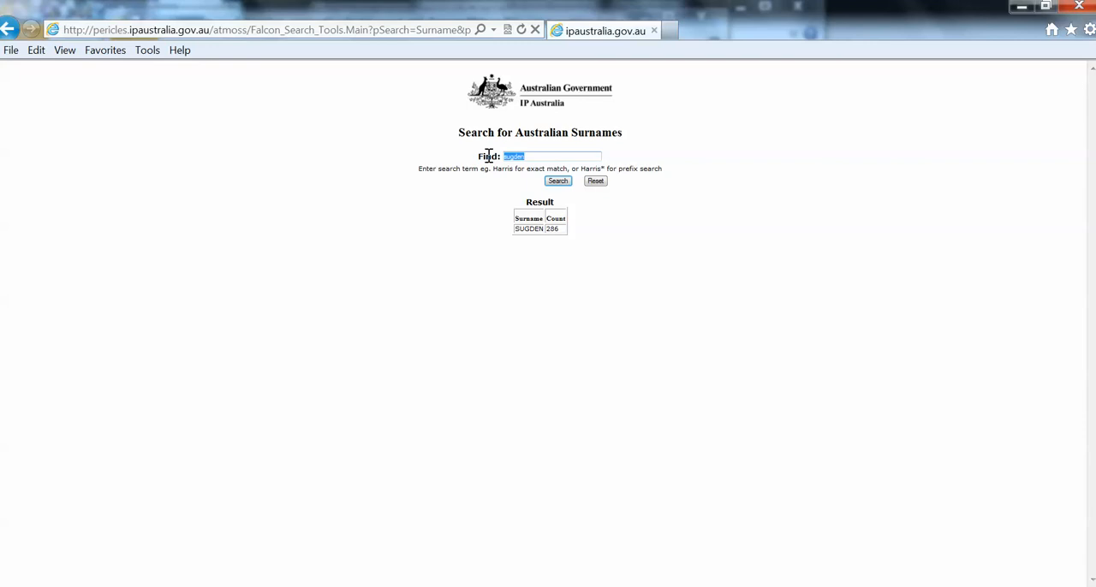
type("cyber")
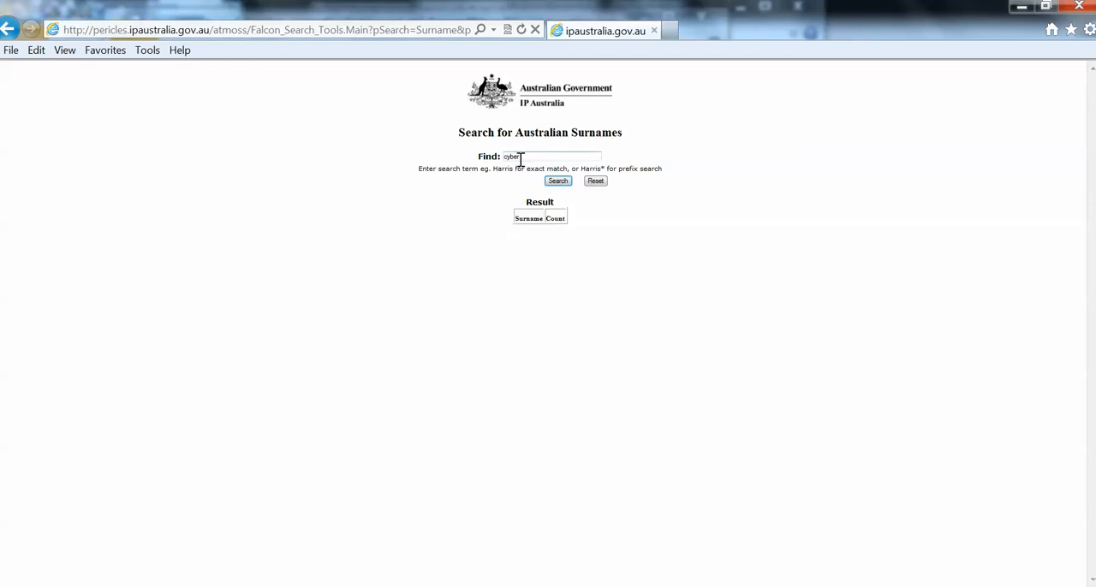
double_click(511, 157)
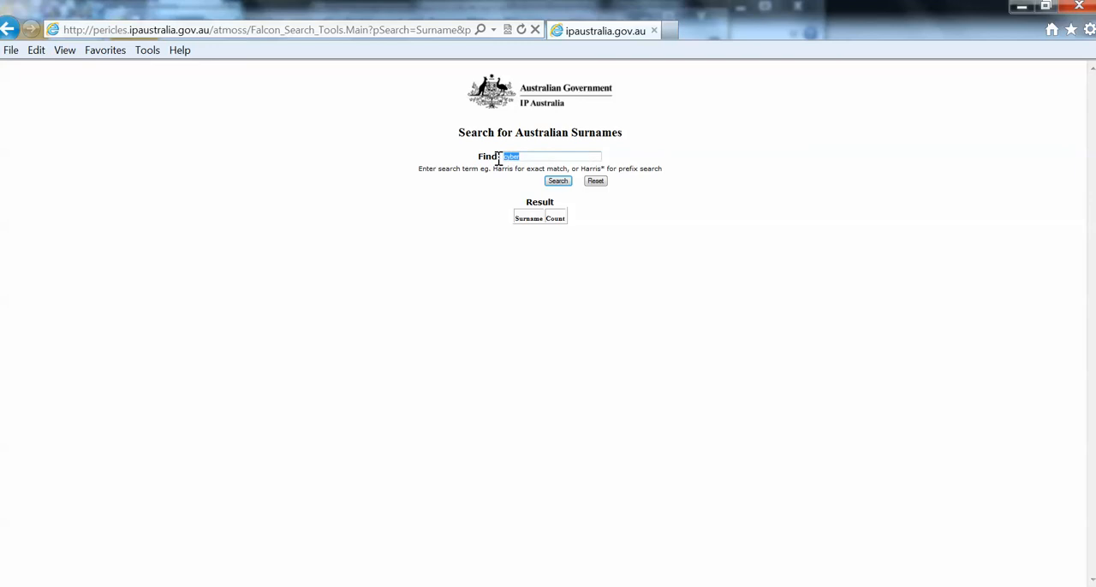
type("montgomery")
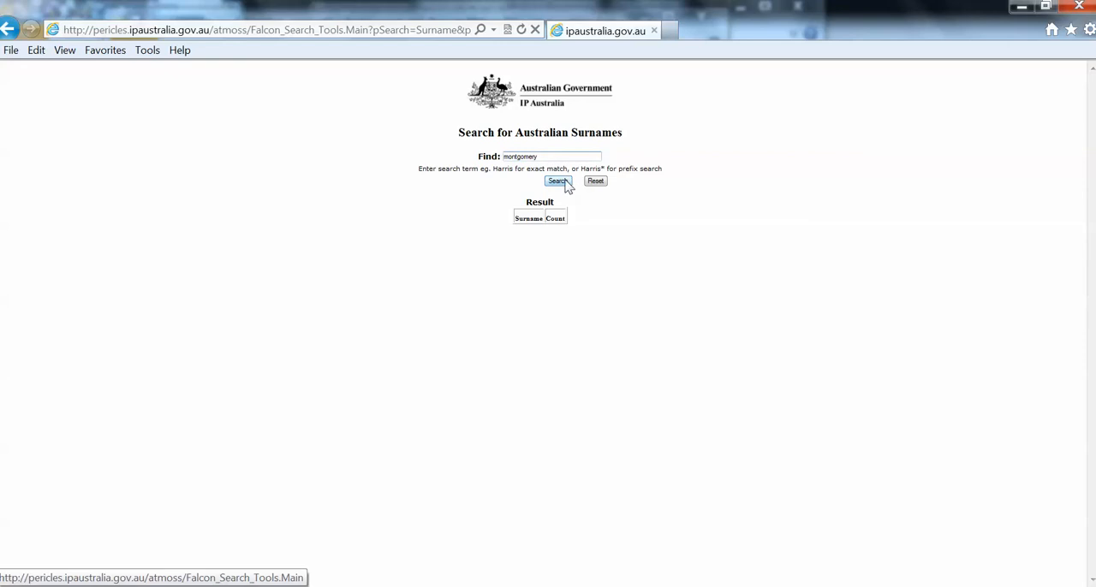
left_click(558, 181)
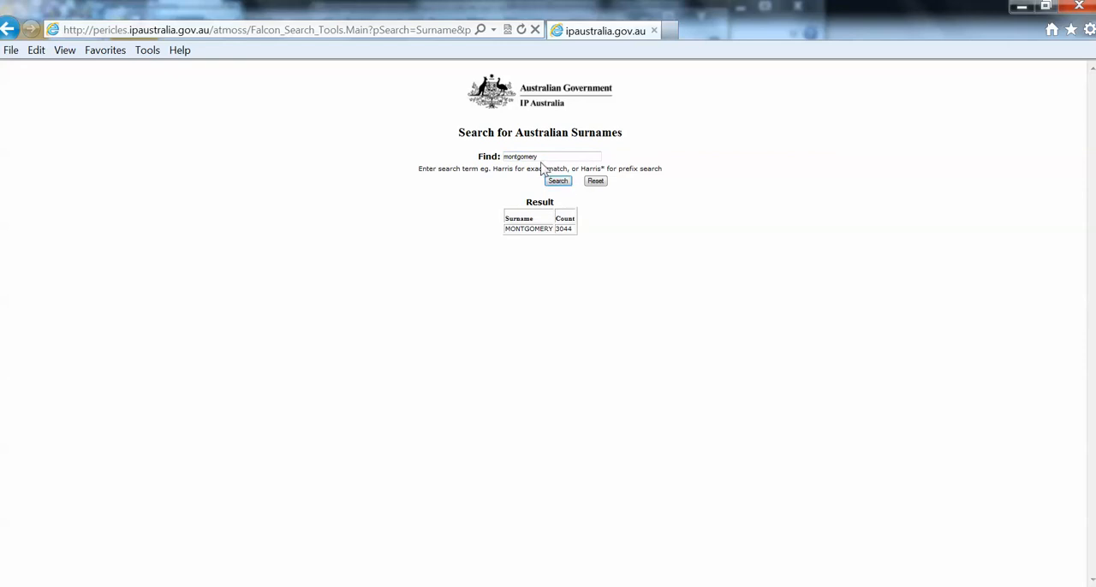
triple_click(519, 156)
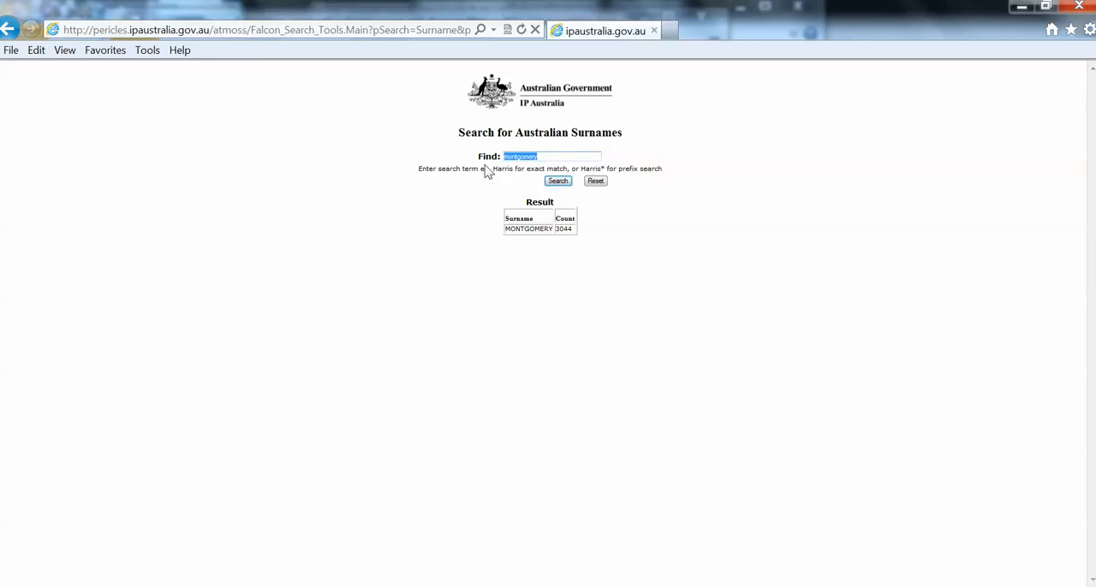
type("kodak")
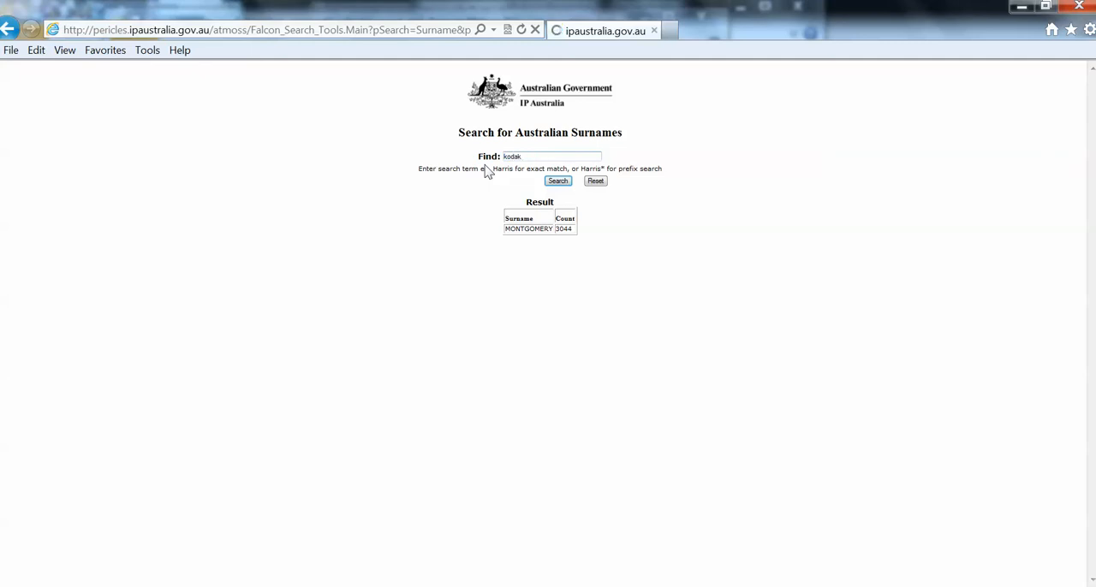
Get KODAK's count of 4, confirm CHANEL has no match, and clear the Find field.
left_click(557, 181)
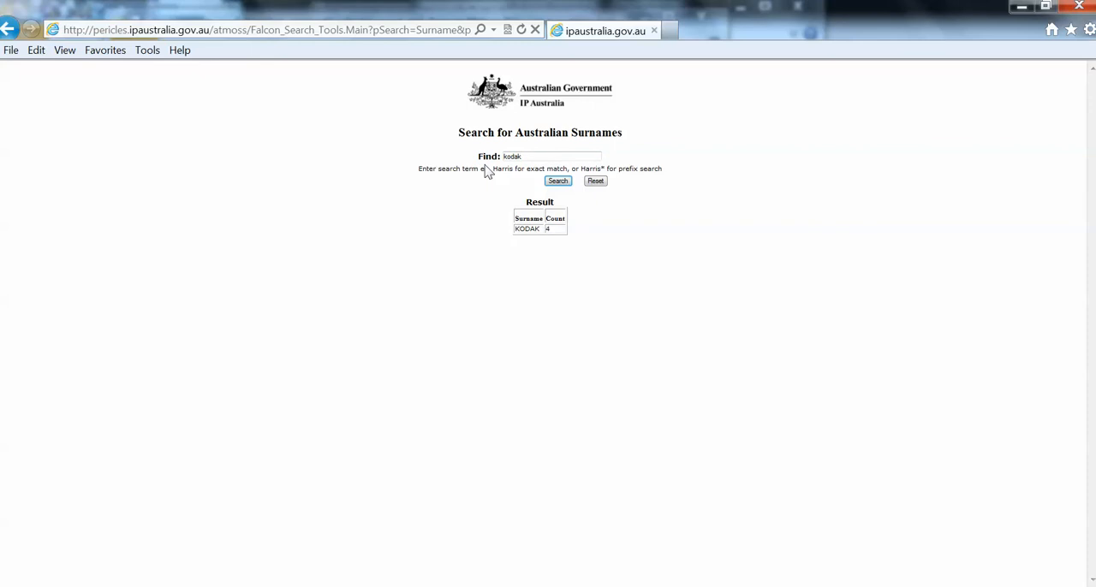
mouse_move(540, 173)
type("c")
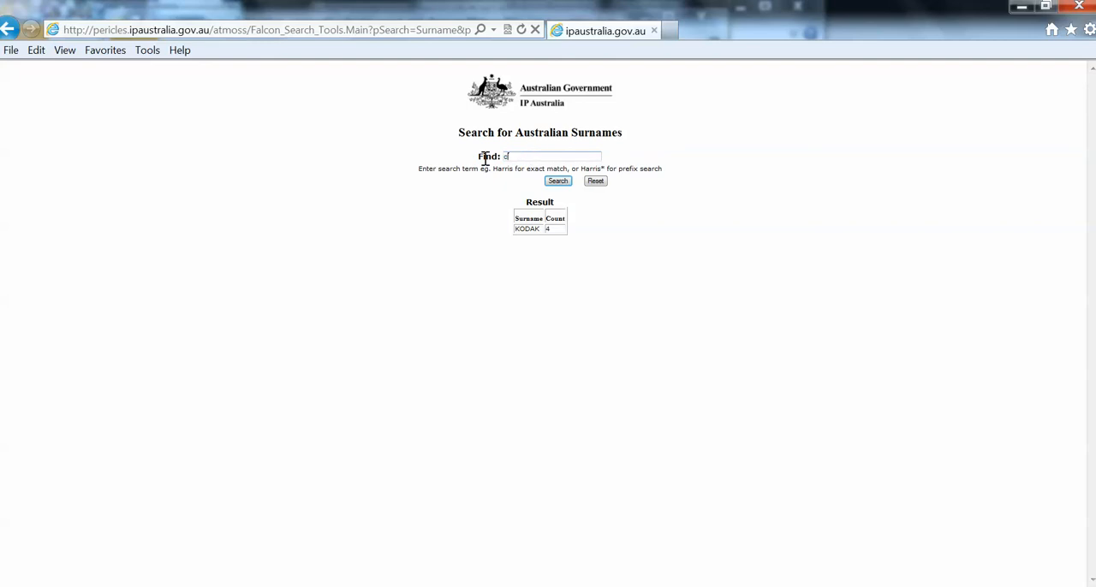
type("hanel")
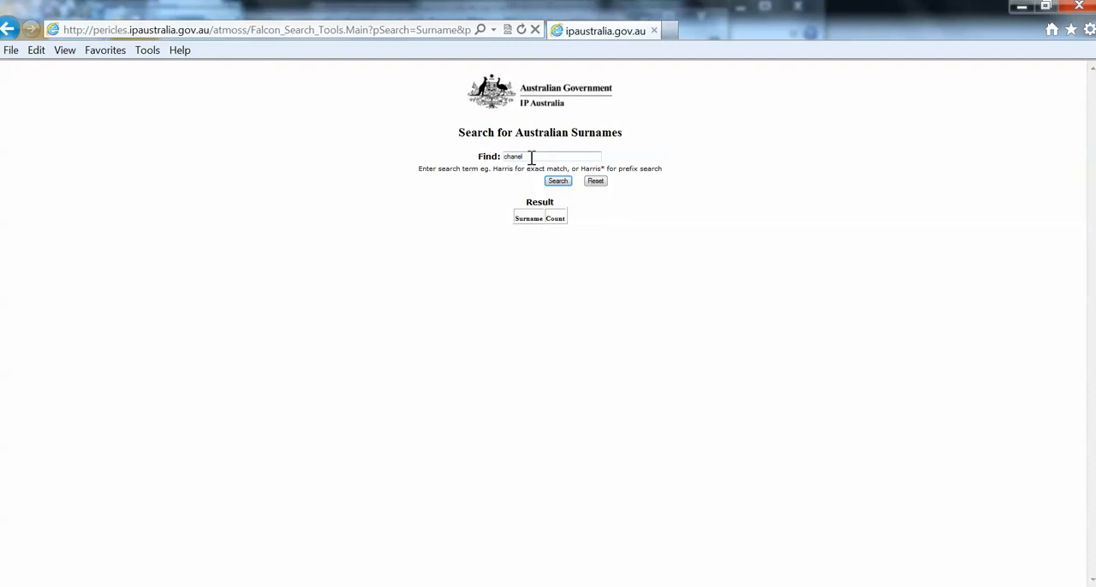
double_click(512, 156)
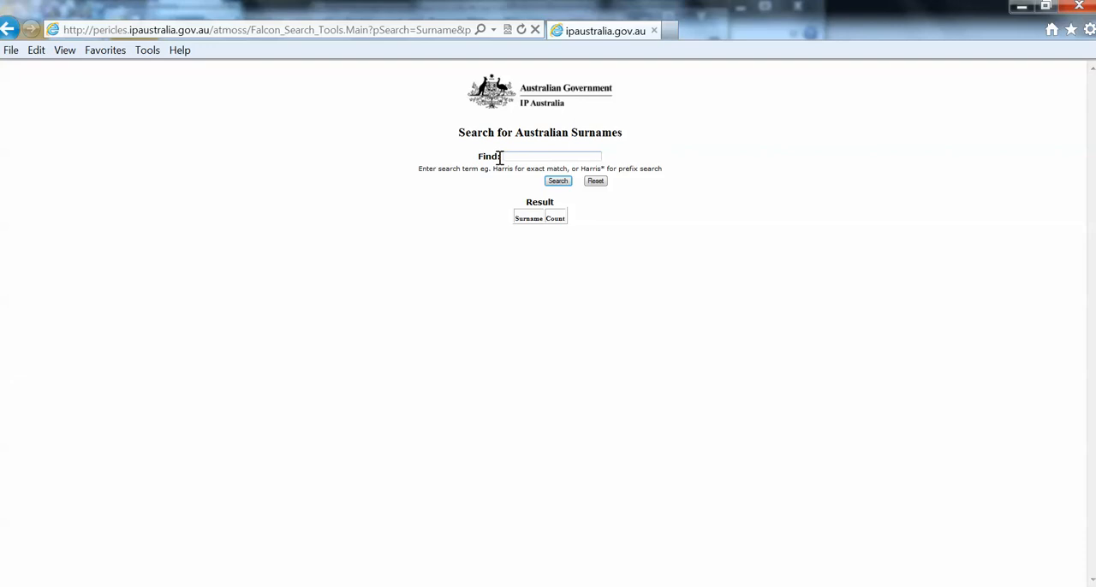
left_click(553, 157)
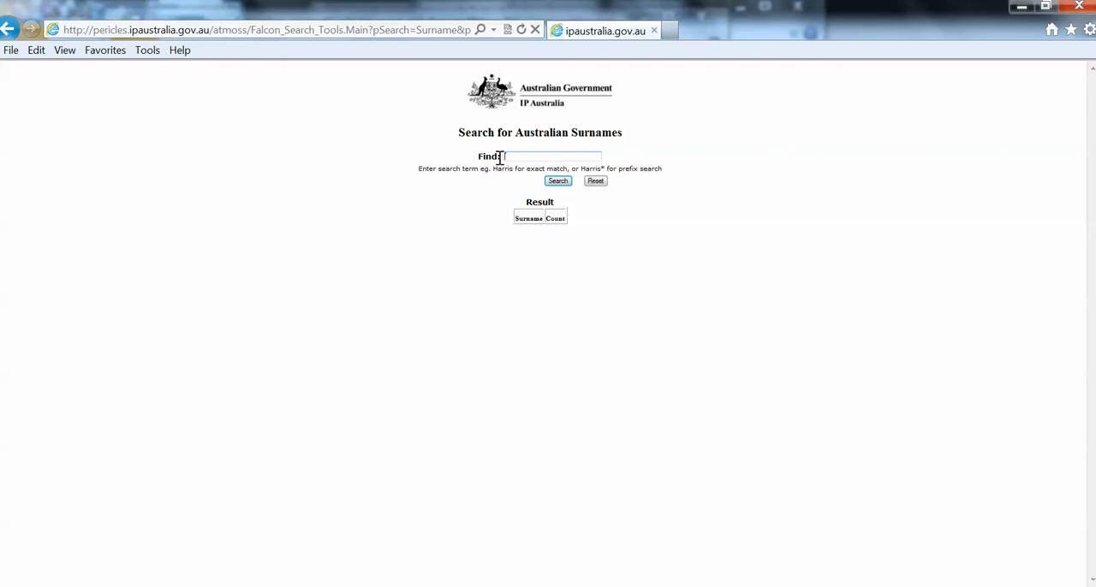